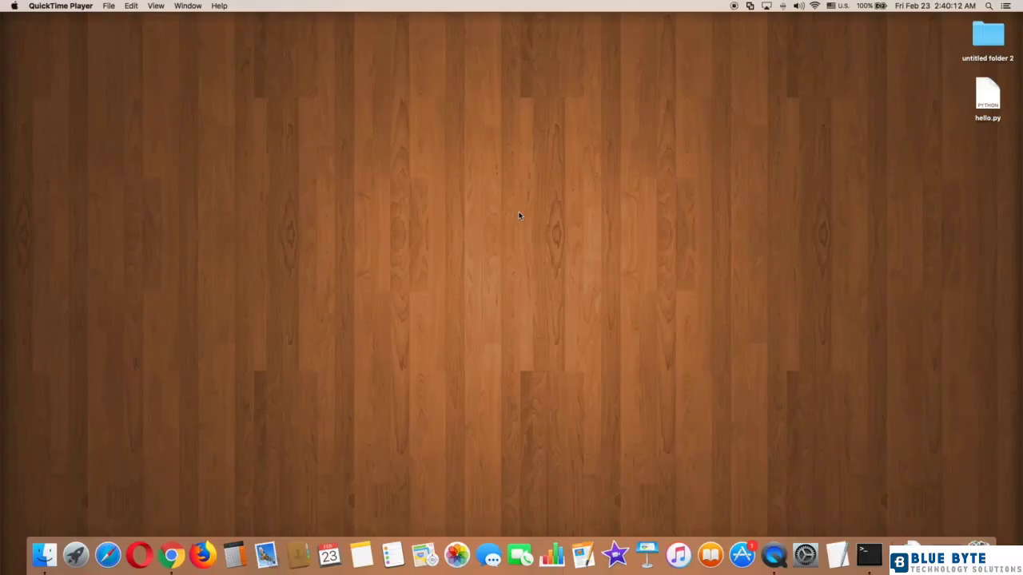
- Write print("Kinds of fruit: Apple Banana Pear Peach") on line 1 of hello.py
{"action": "left_click", "coordinate": [873, 553]}
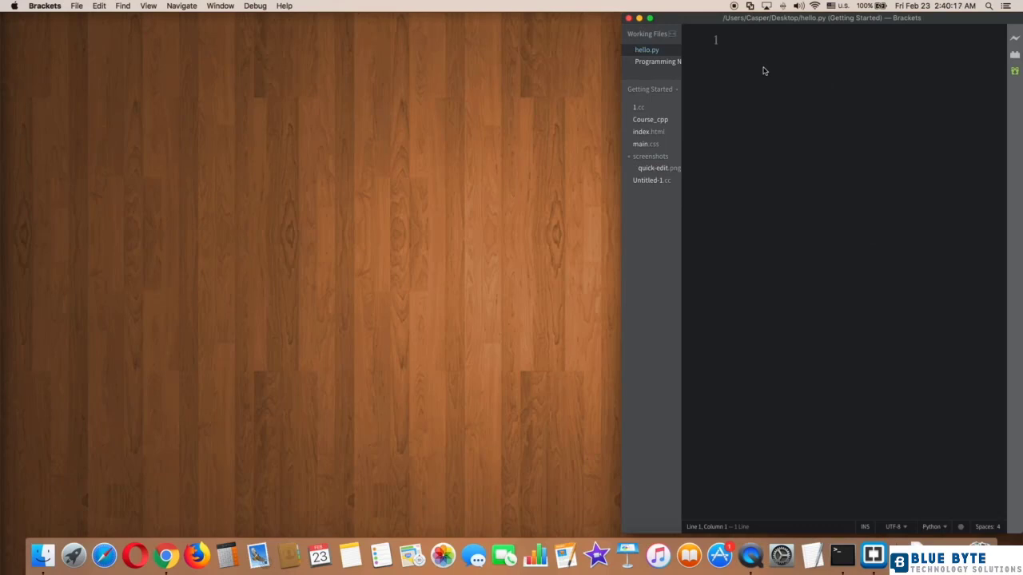
{"action": "type", "text": "print"}
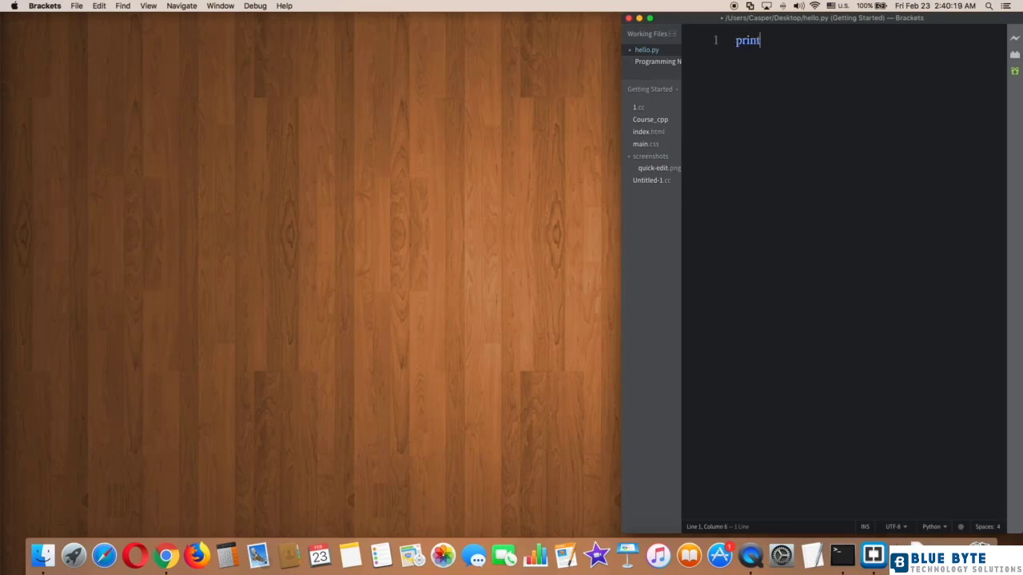
{"action": "type", "text": "(\"\")"}
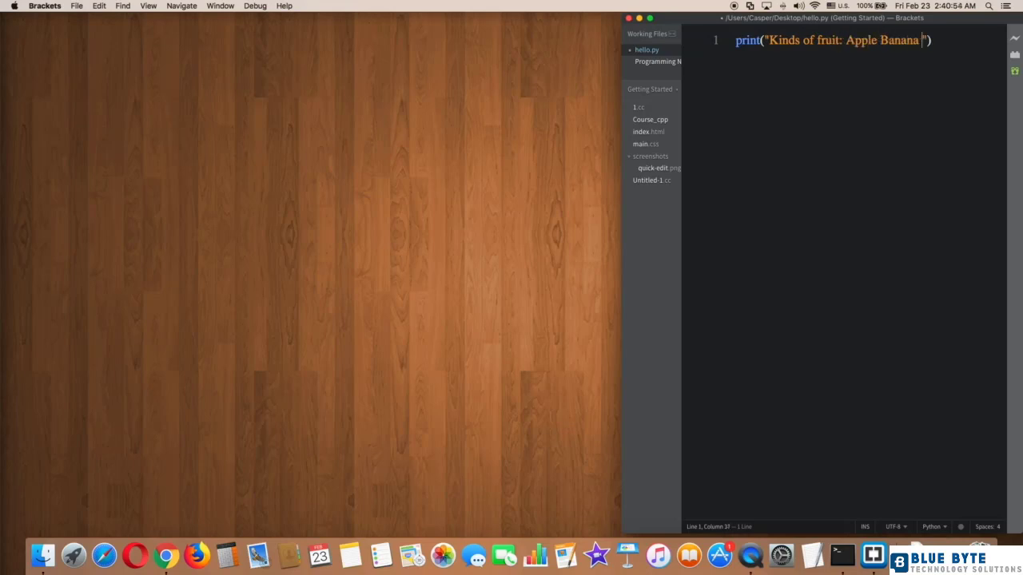
{"action": "type", "text": "Pear Peach"}
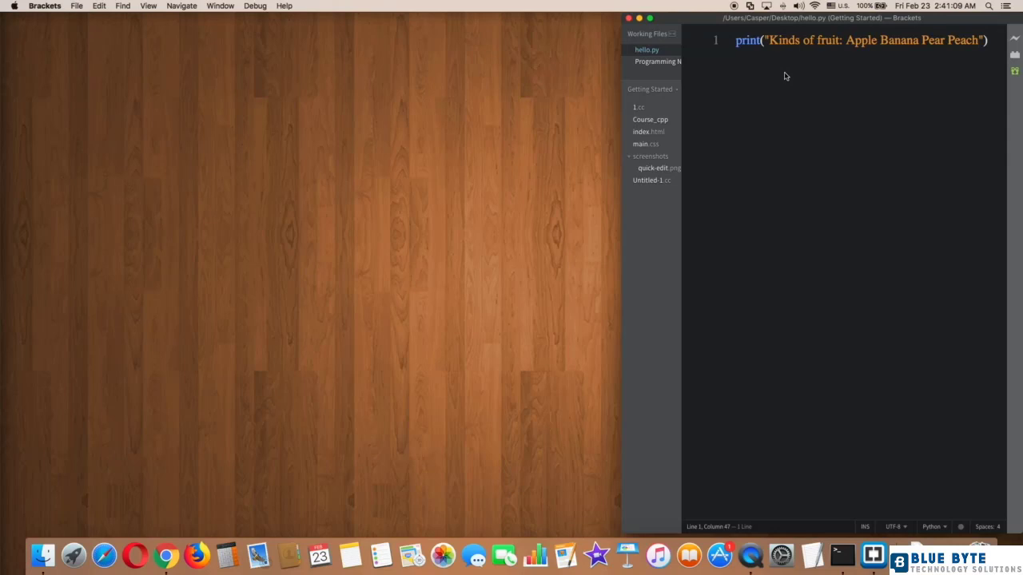
{"action": "mouse_move", "coordinate": [742, 211]}
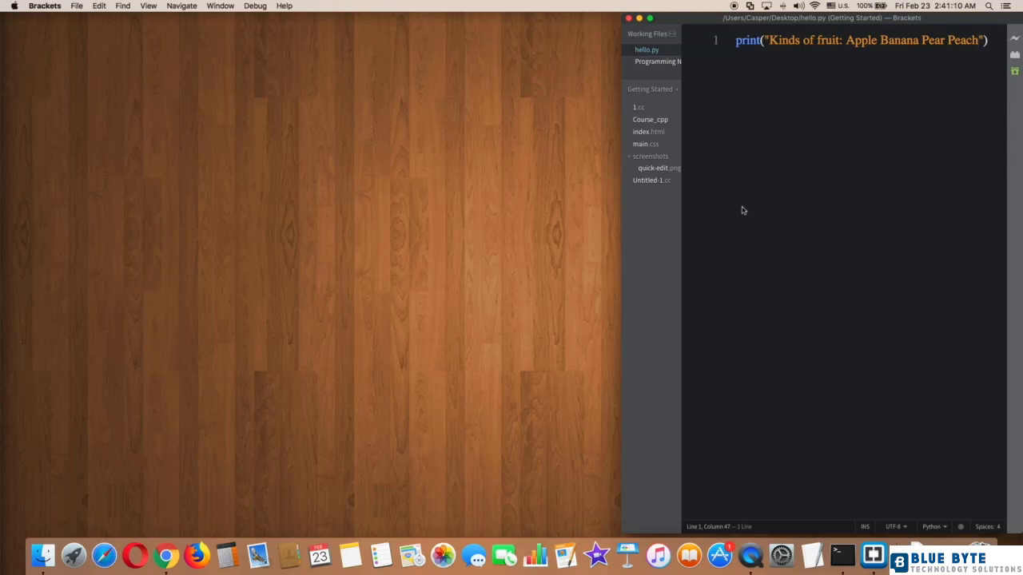
{"action": "mouse_move", "coordinate": [812, 553]}
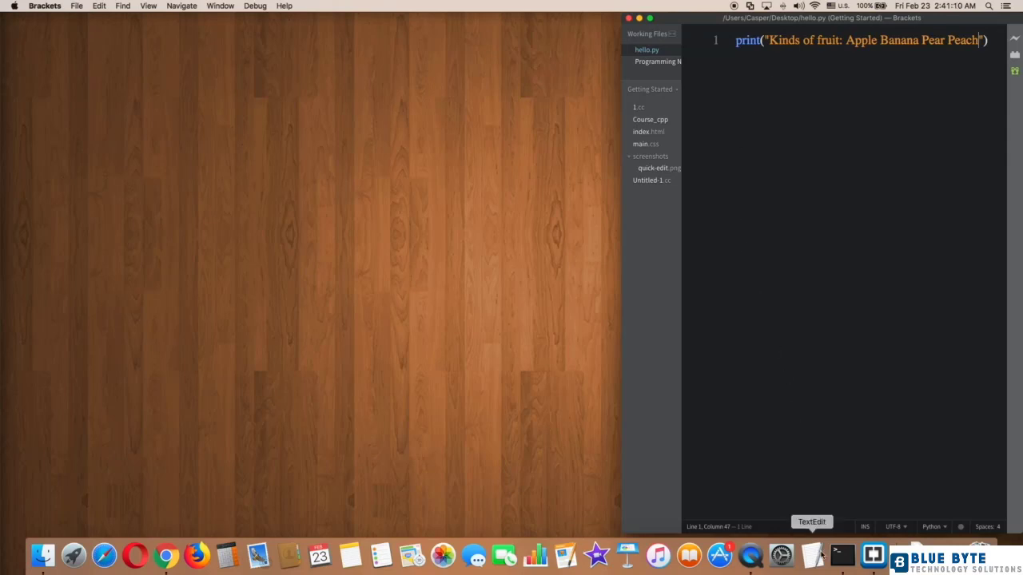
- Run hello.py with python3 in Terminal, printing the fruit list on one line
{"action": "left_click", "coordinate": [841, 554]}
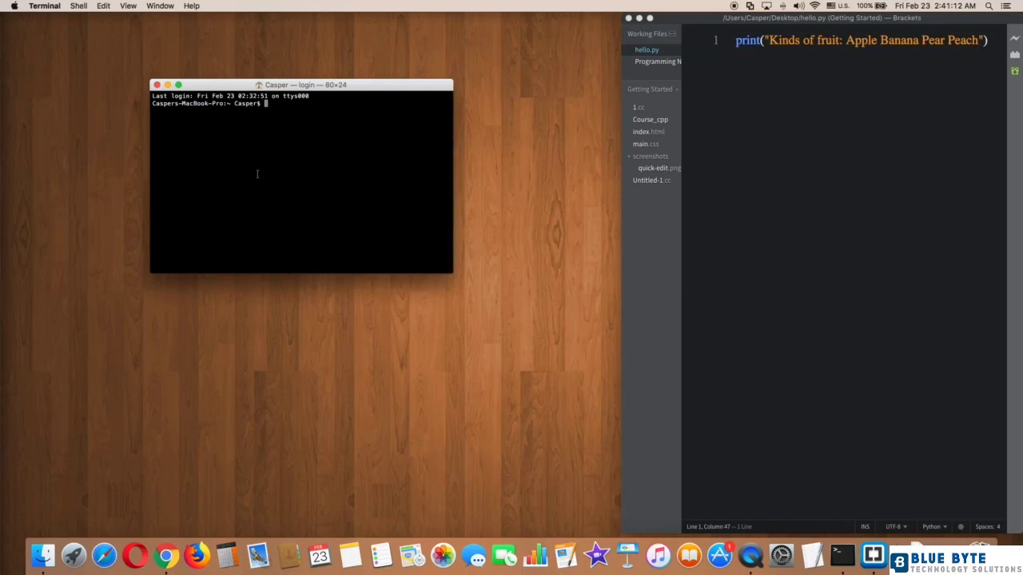
{"action": "left_click_drag", "start_coordinate": [452, 273], "coordinate": [623, 377]}
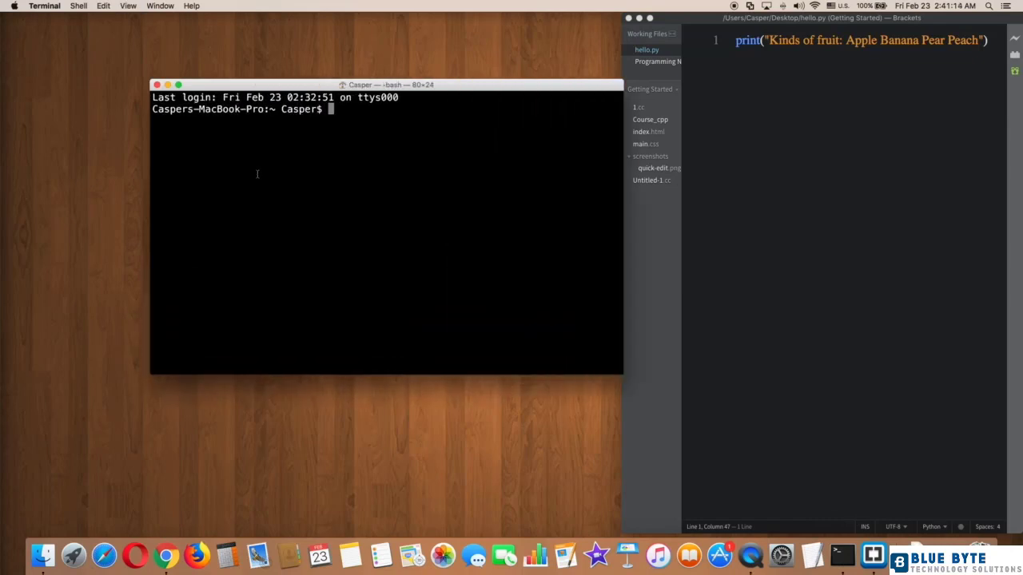
{"action": "type", "text": "python3 /Users/Casper/Desktop/hello.py"}
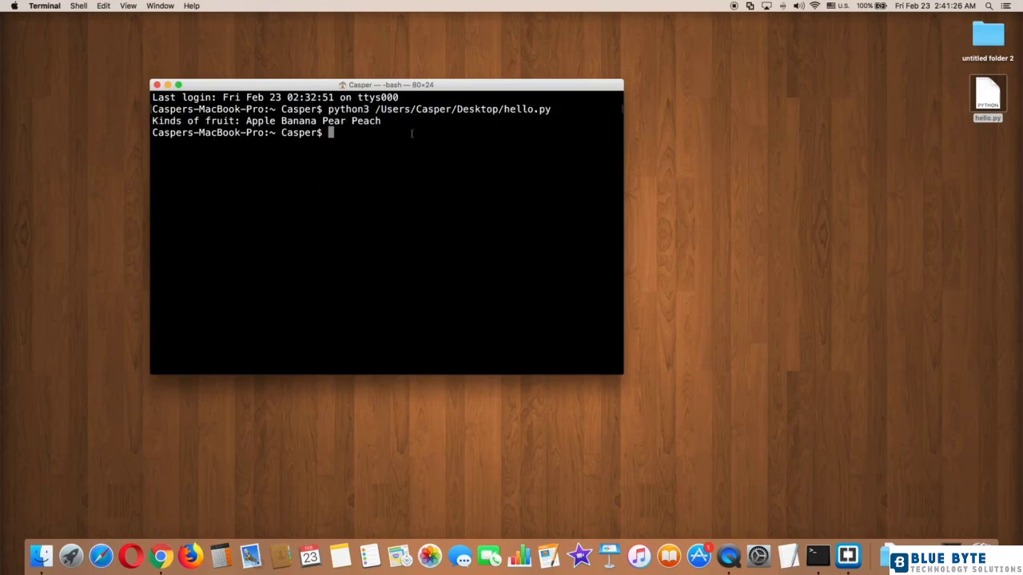
{"action": "mouse_move", "coordinate": [958, 542]}
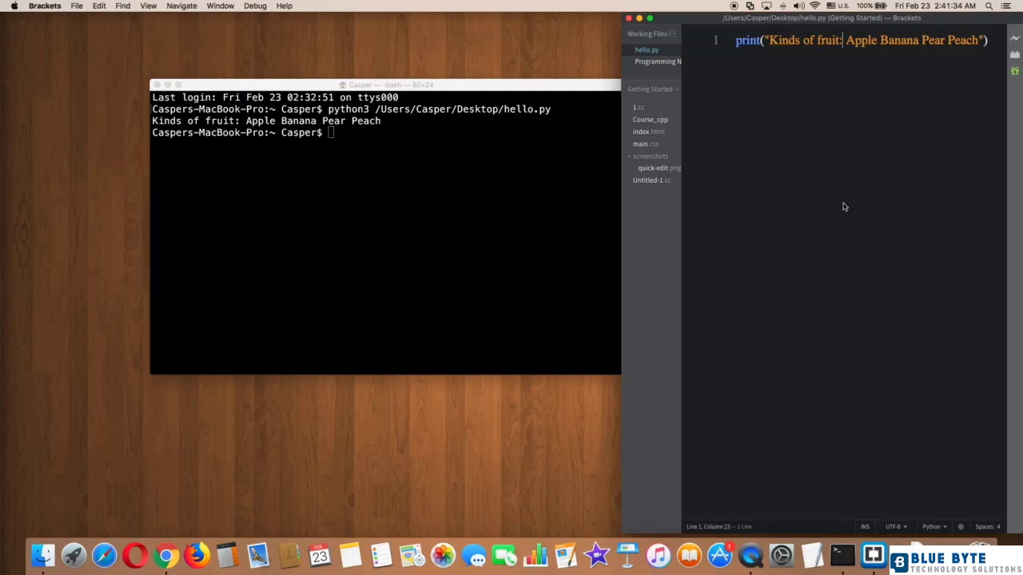
- Insert \n before Apple, Banana, Pear and Peach in the print string
{"action": "type", "text": "\\n"}
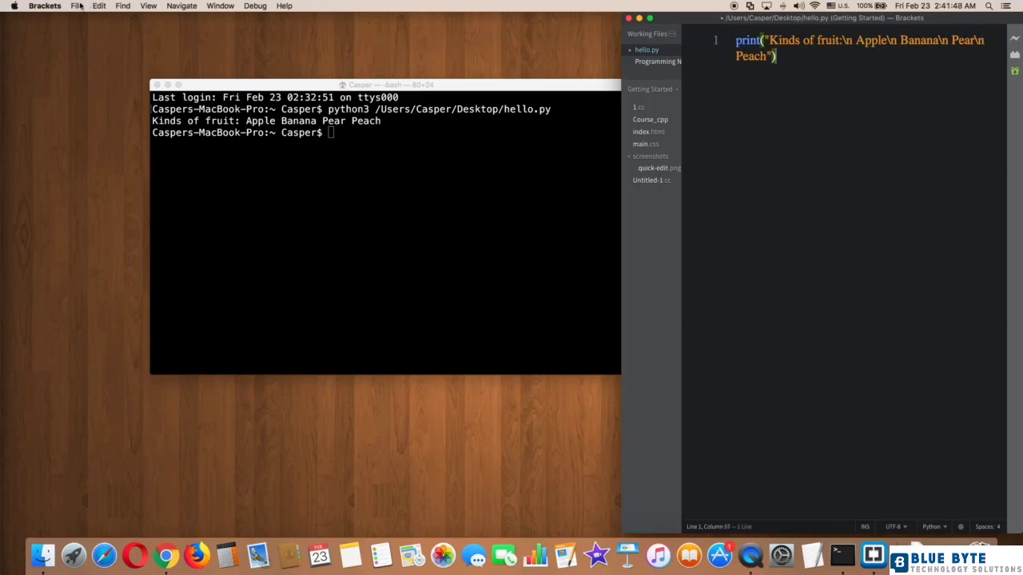
- Rerun the python3 command so each fruit prints on its own line, and select the output
{"action": "left_click", "coordinate": [349, 192]}
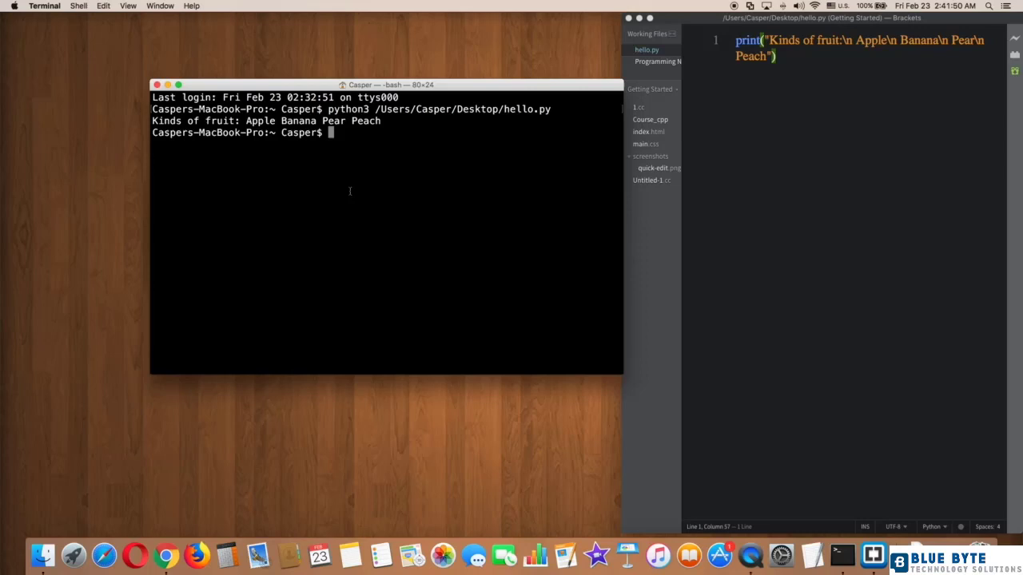
{"action": "key", "text": "Return"}
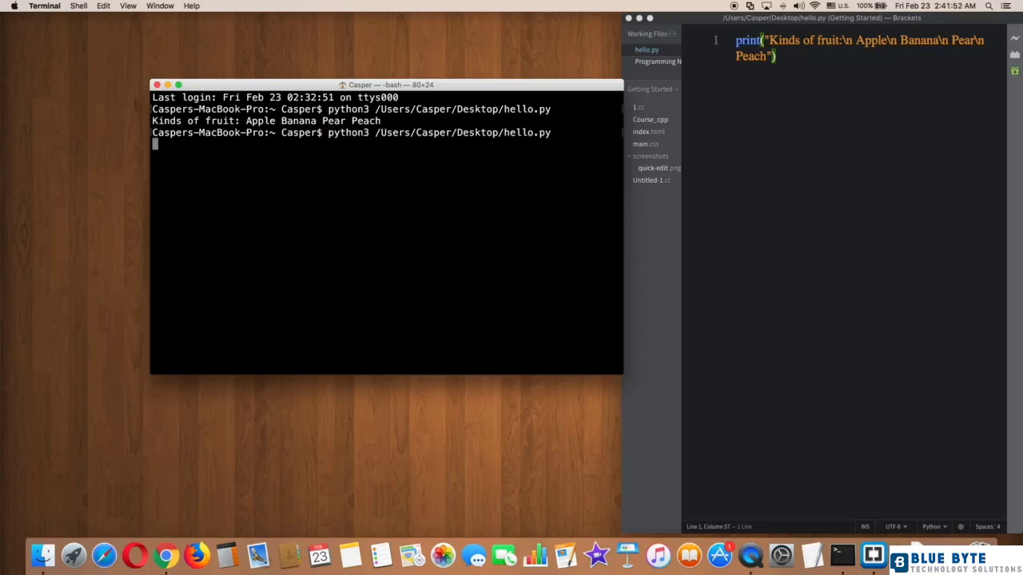
{"action": "key", "text": "Return"}
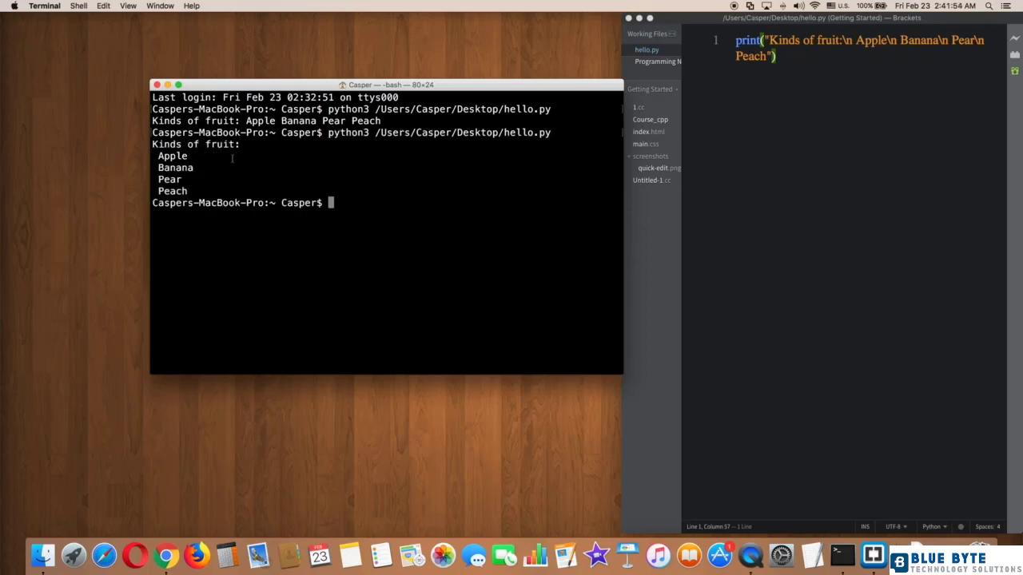
{"action": "left_click_drag", "start_coordinate": [153, 144], "coordinate": [182, 192]}
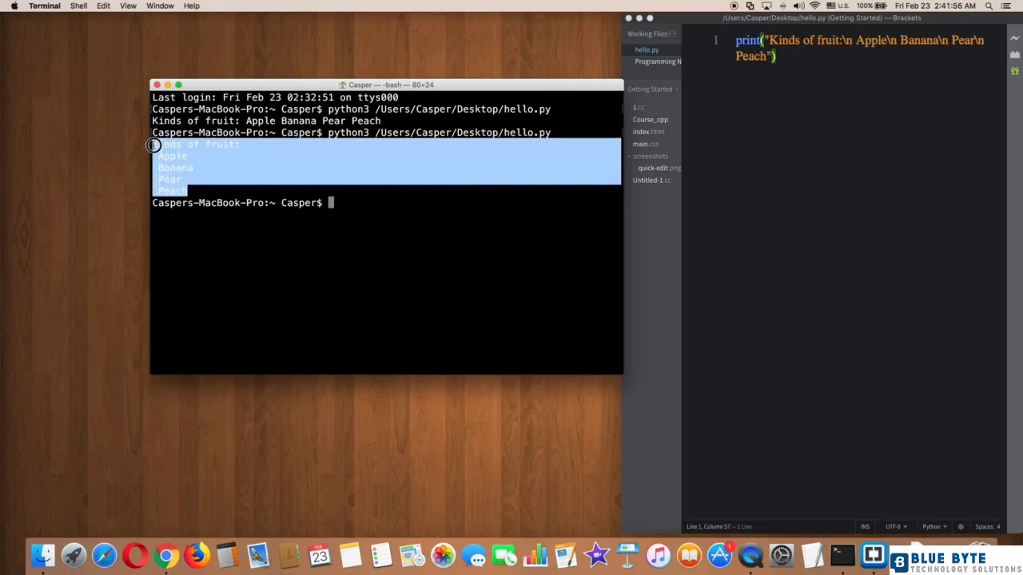